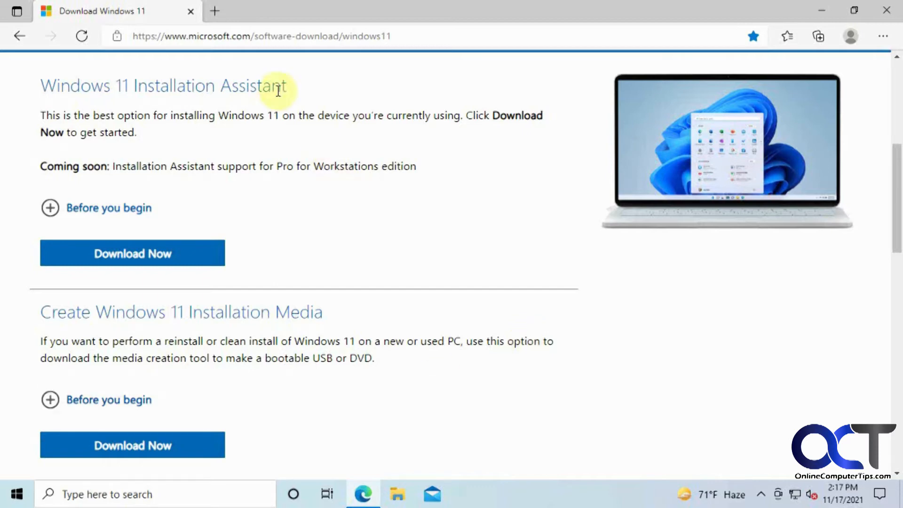
pyautogui.moveTo(415, 56)
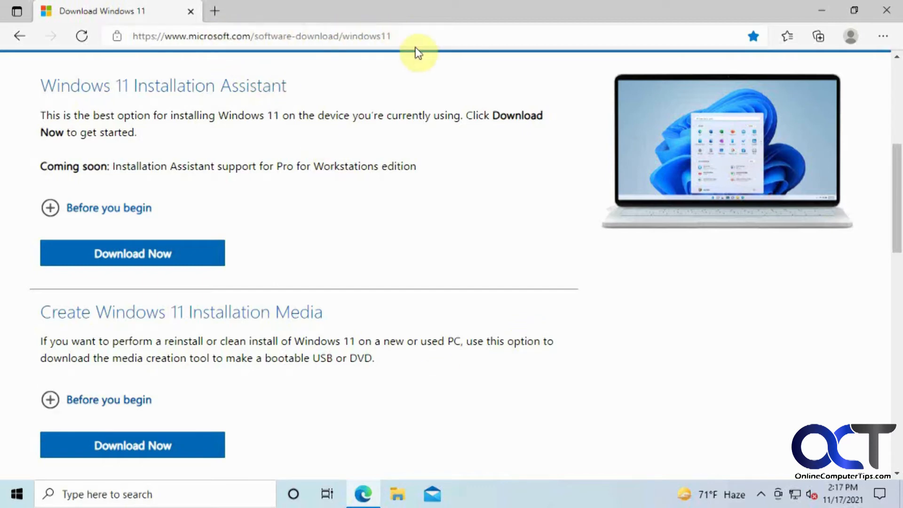
pyautogui.moveTo(470, 155)
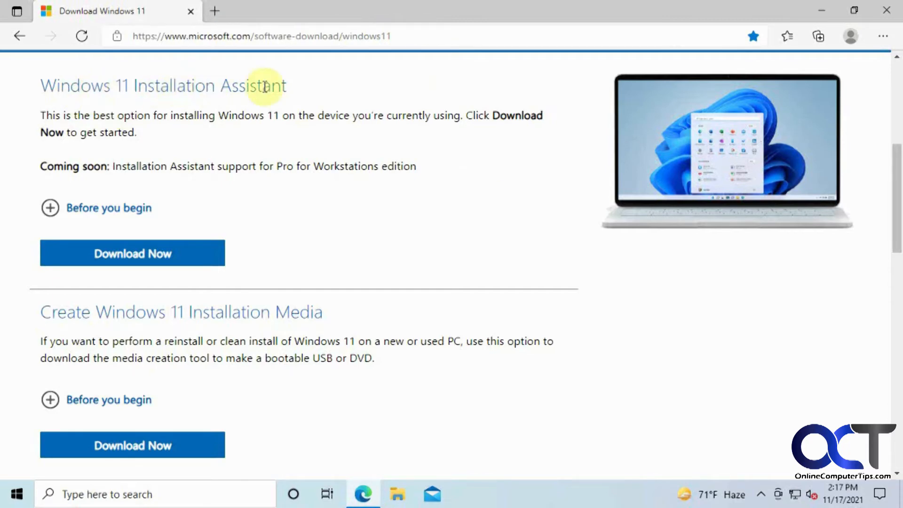
pyautogui.moveTo(267, 125)
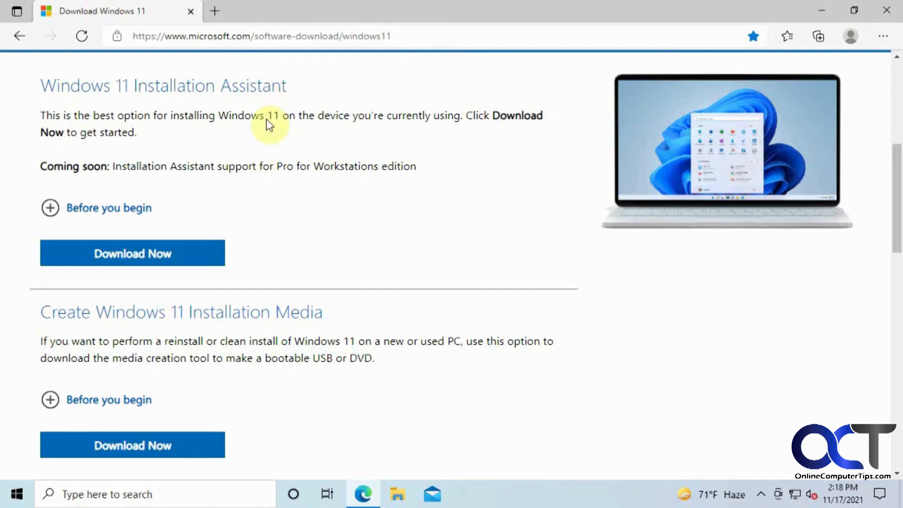
# Download the Windows 11 Installation Assistant from Microsoft's Windows 11 download page.
pyautogui.click(151, 254)
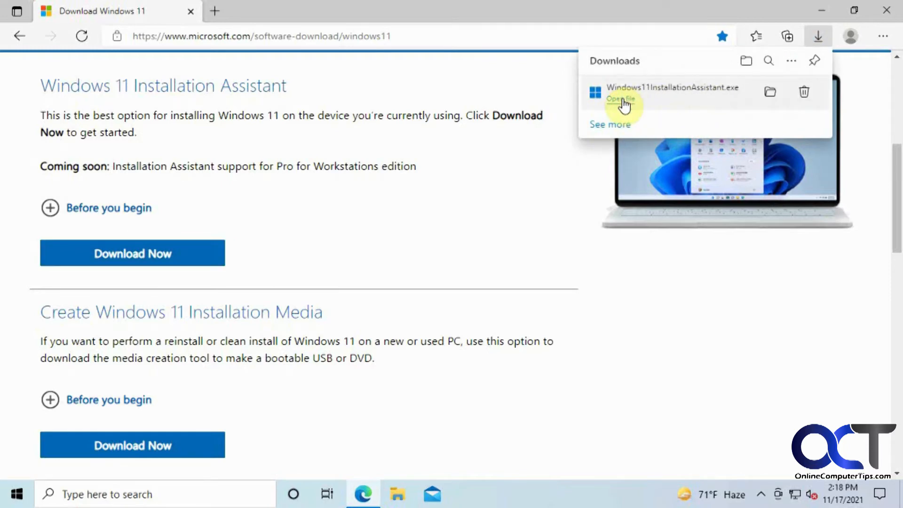
# Run the downloaded Installation Assistant and allow it through User Account Control.
pyautogui.click(621, 99)
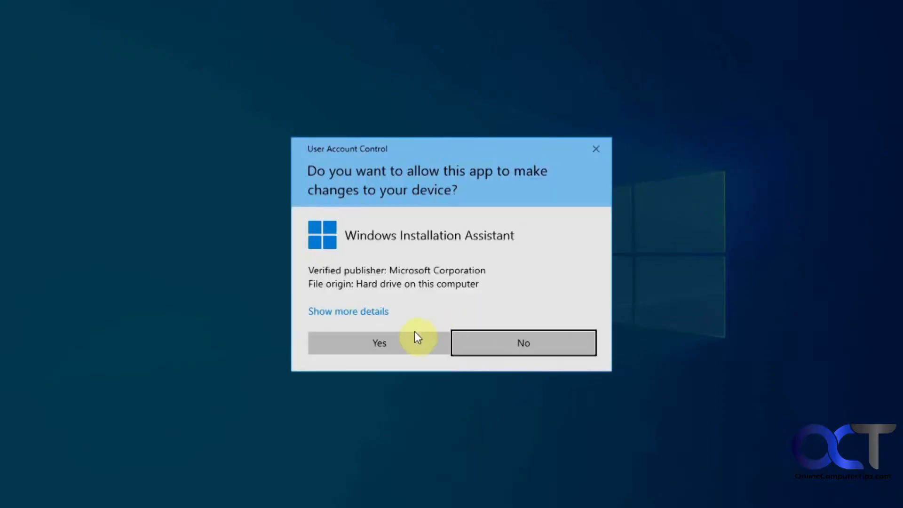
pyautogui.click(379, 343)
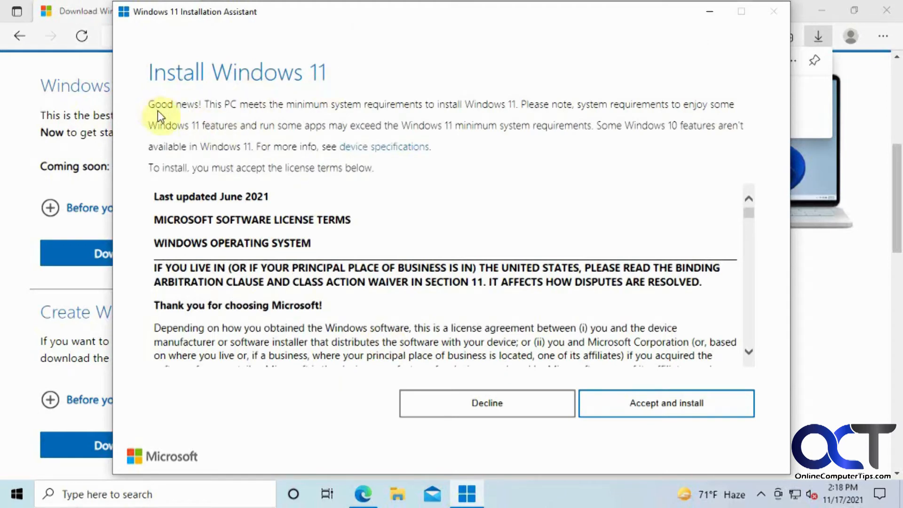
pyautogui.moveTo(261, 130)
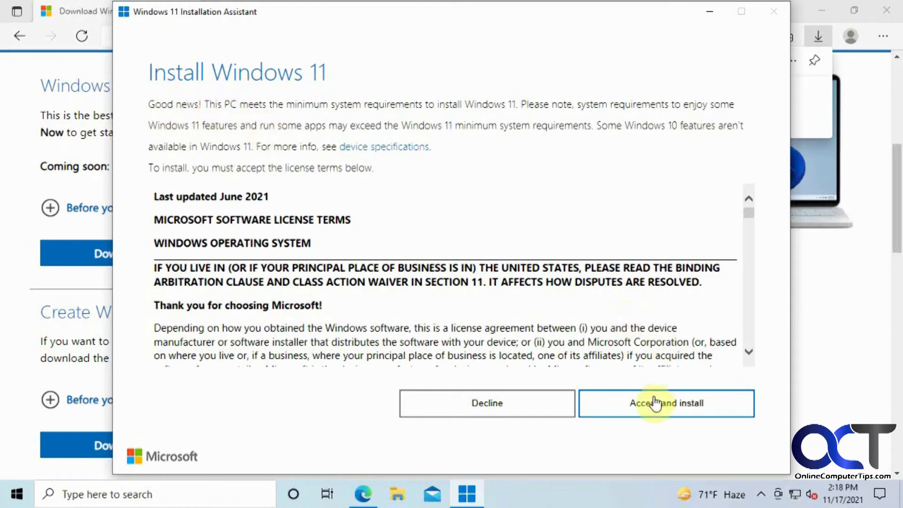
# Accept the license terms to start downloading Windows 11.
pyautogui.click(666, 403)
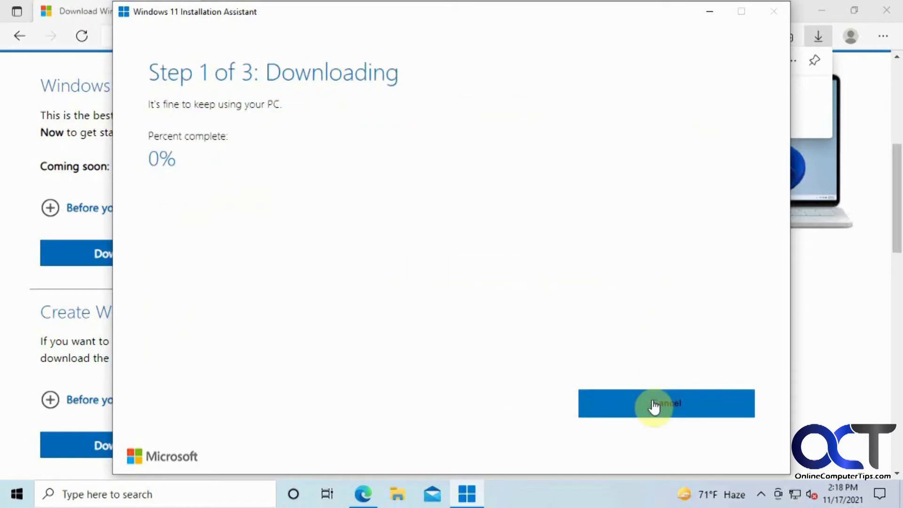
pyautogui.moveTo(379, 257)
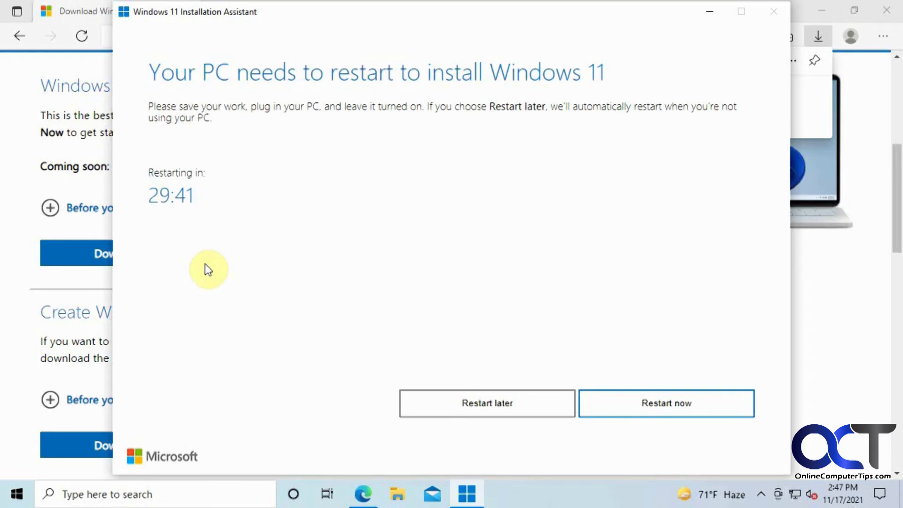
pyautogui.moveTo(673, 381)
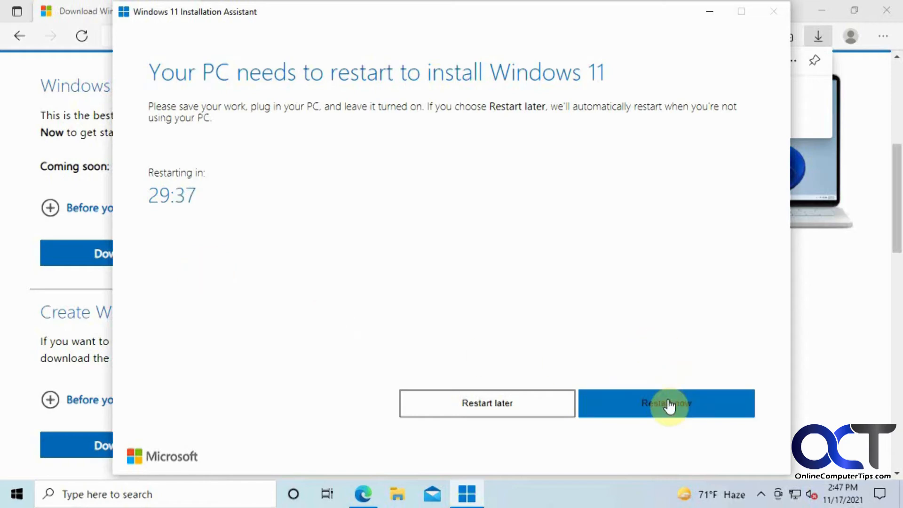
# Restart the PC now to install Windows 11, dismissing the sign-out notice.
pyautogui.click(668, 403)
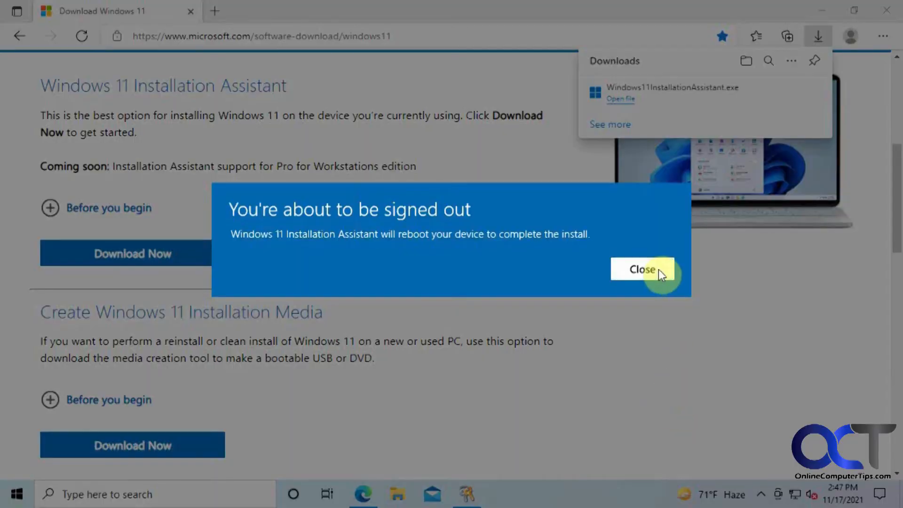
pyautogui.click(642, 269)
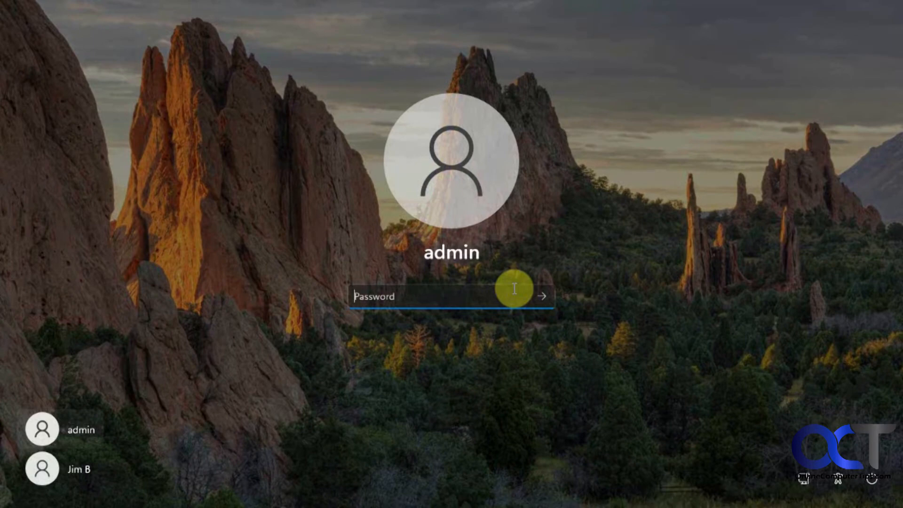
# Enter the account password and sign in to the upgraded Windows 11.
pyautogui.write('••••')
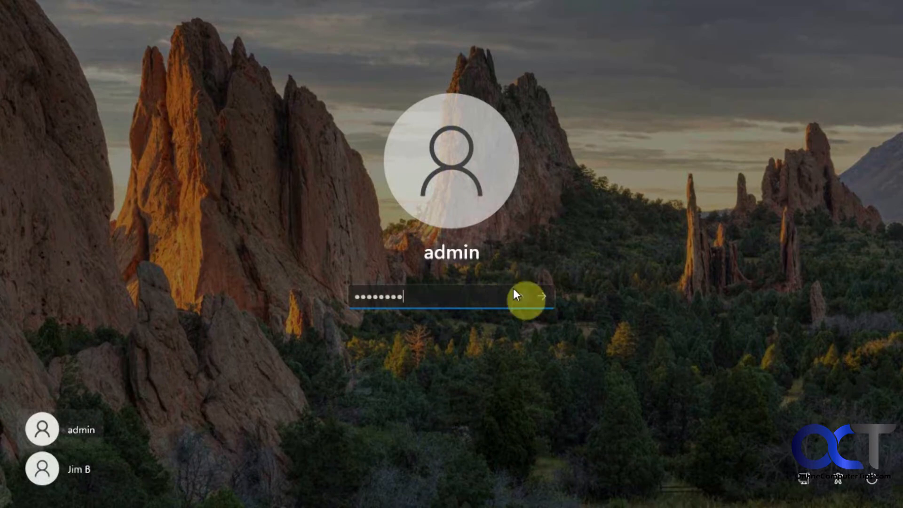
pyautogui.click(542, 296)
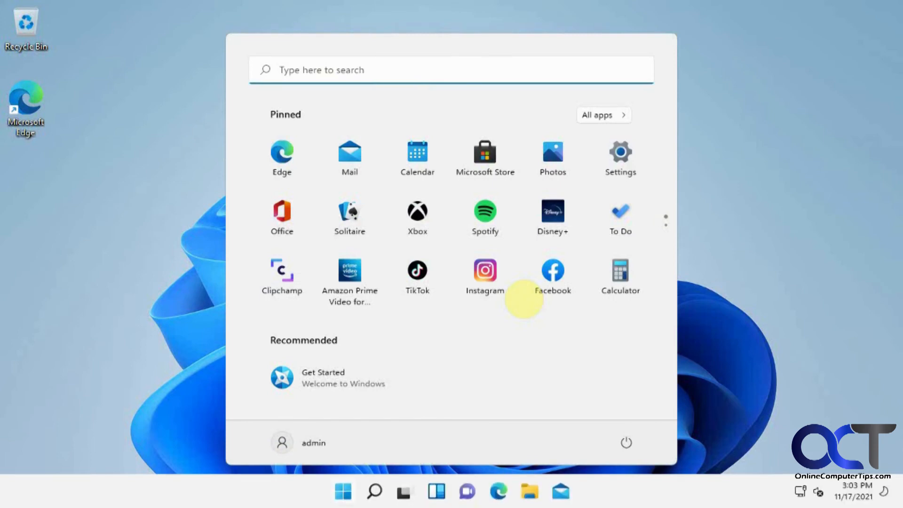
pyautogui.moveTo(227, 188)
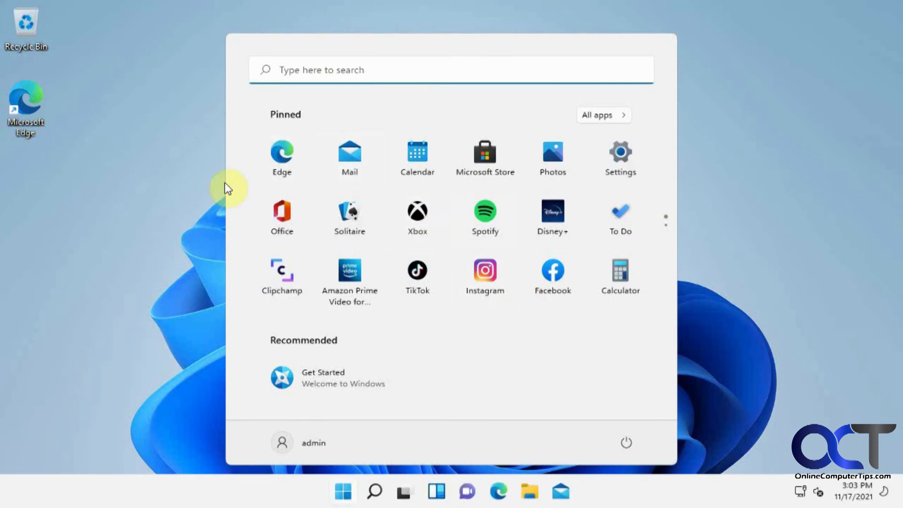
pyautogui.moveTo(864, 360)
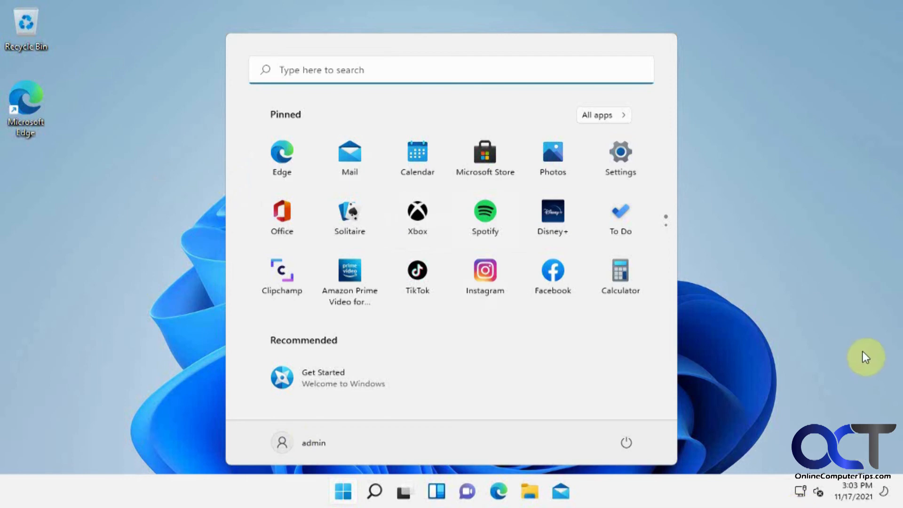
pyautogui.moveTo(809, 265)
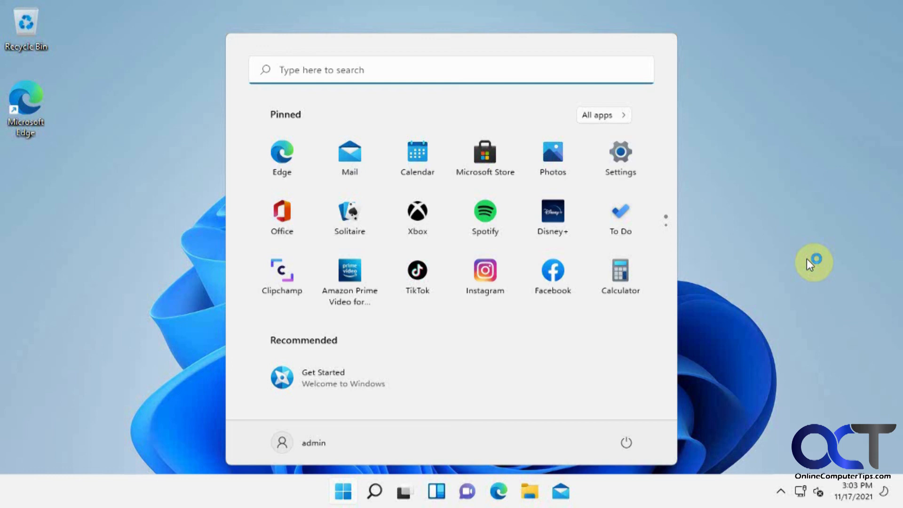
pyautogui.moveTo(809, 265)
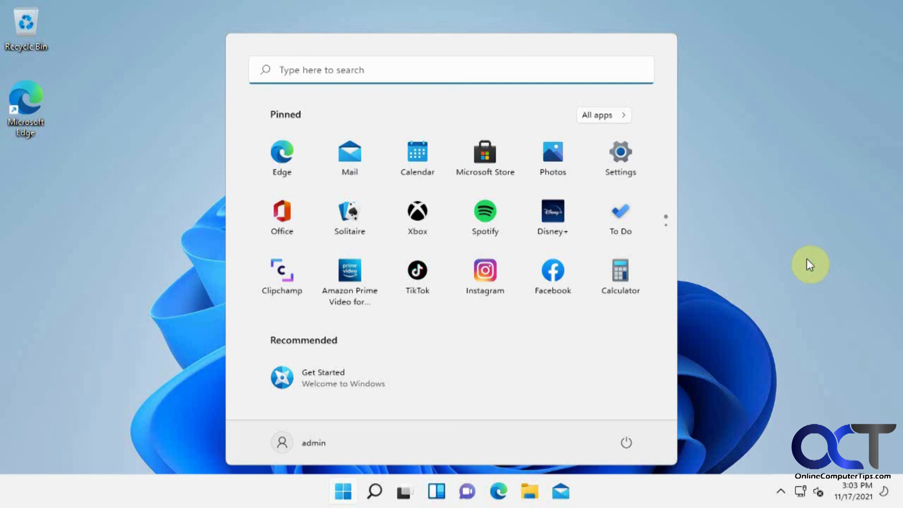